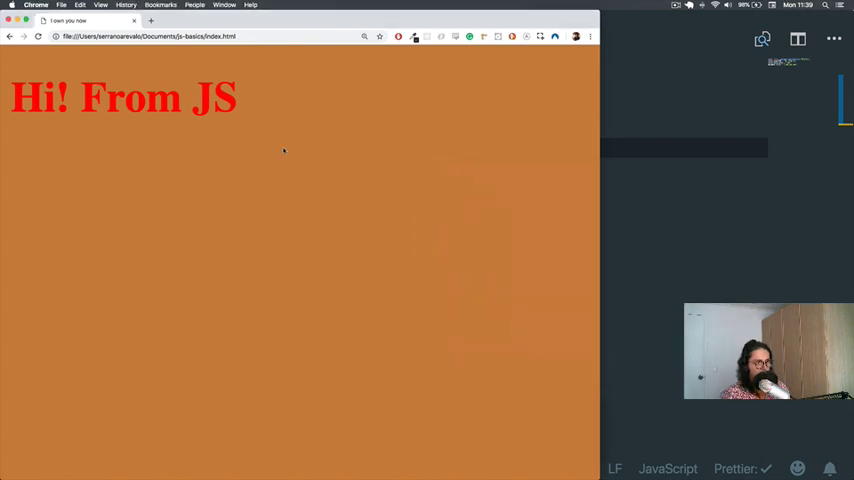
mouse_move(670, 118)
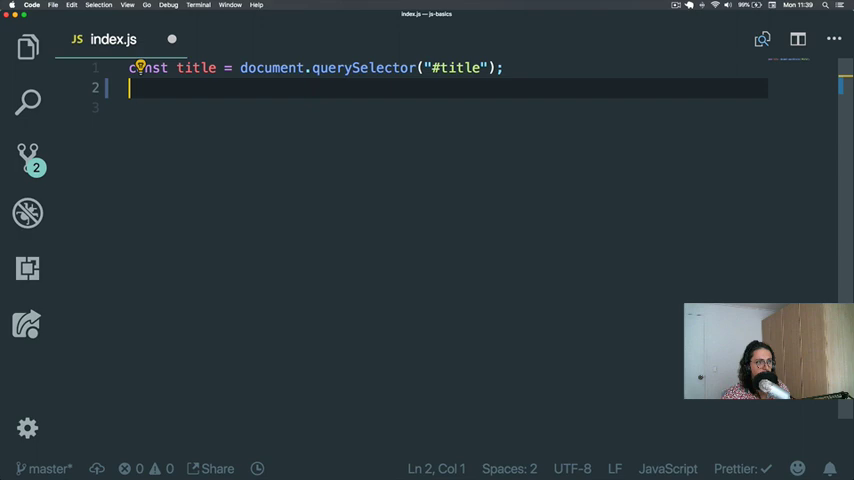
Write window.addEventListener("resize", below the title lookup, correcting the event name from "submit"
type("window.addEventListener)")
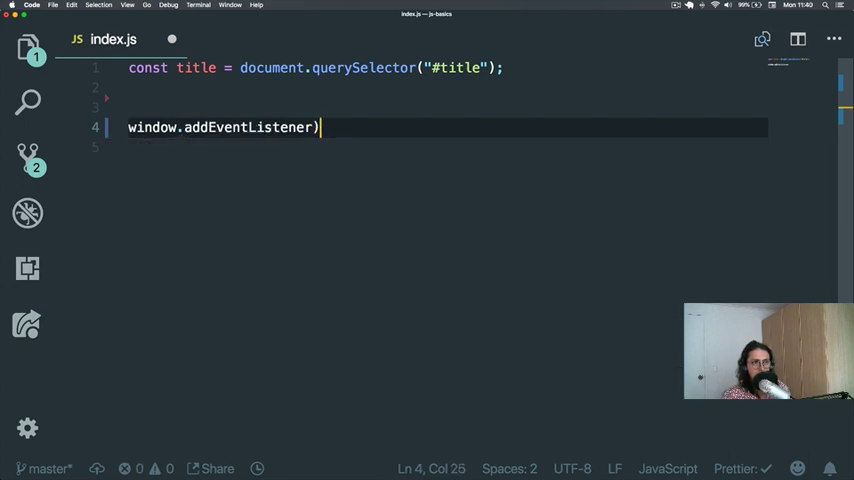
type("(")
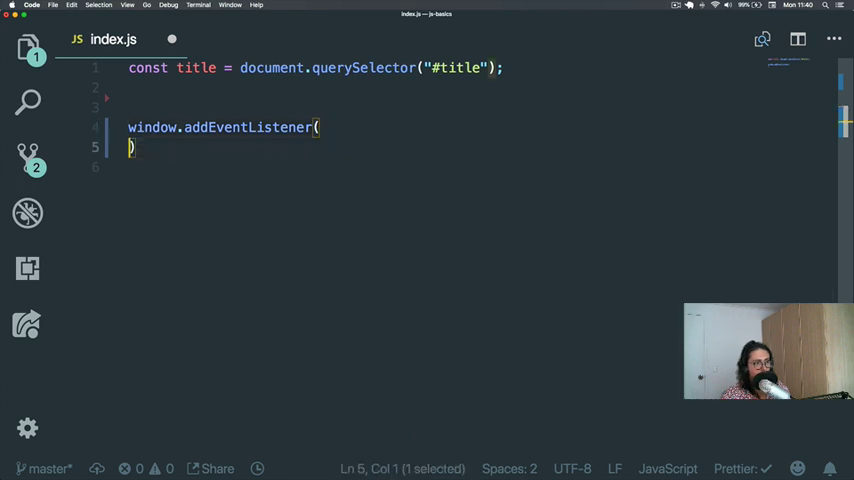
type("\"")
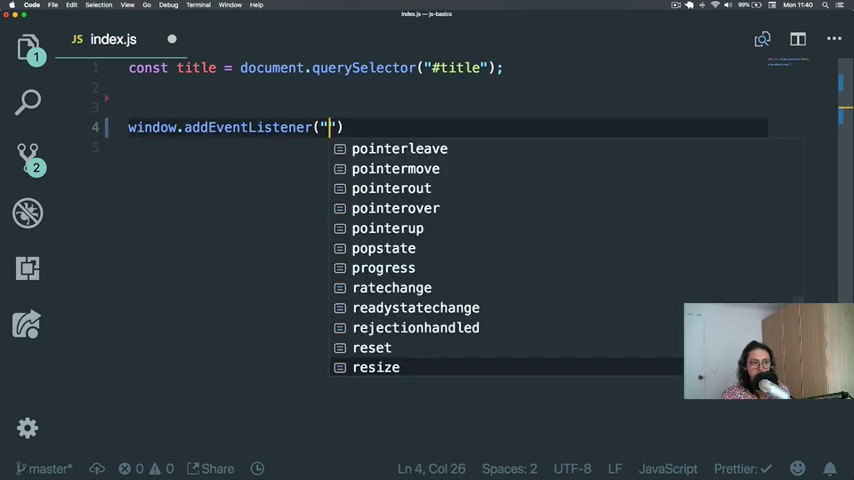
type("su")
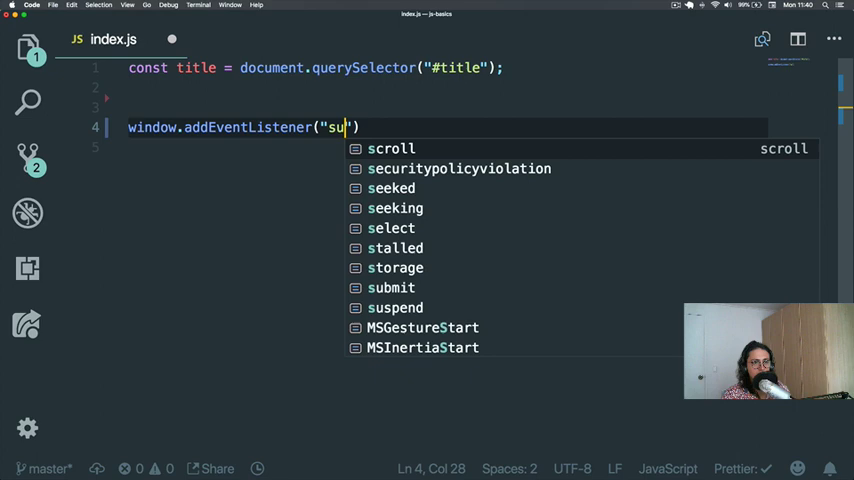
type("bmit")
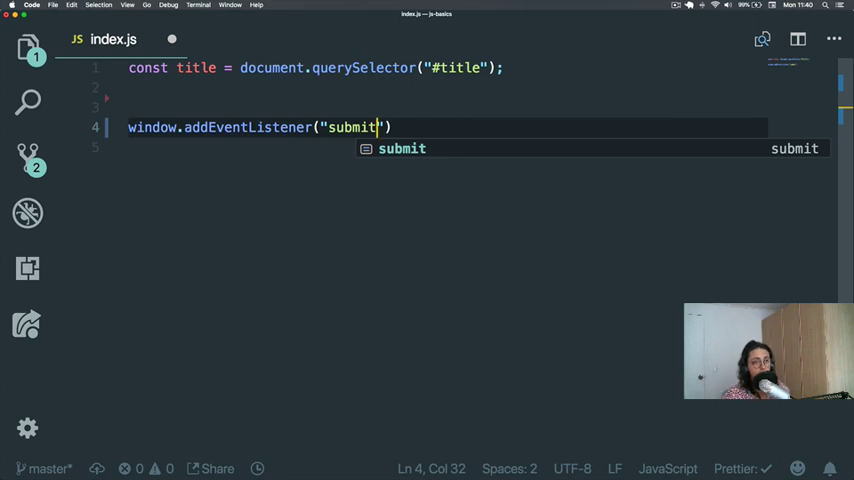
key("BackSpace")
type("resize")
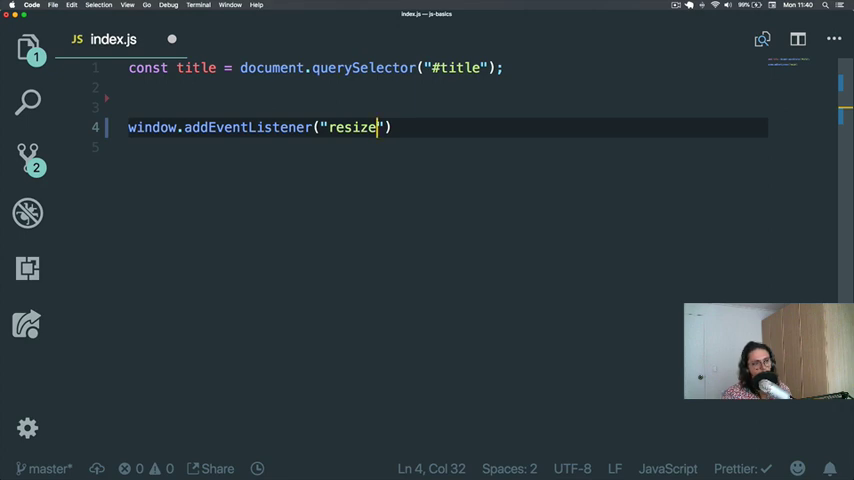
type(")")
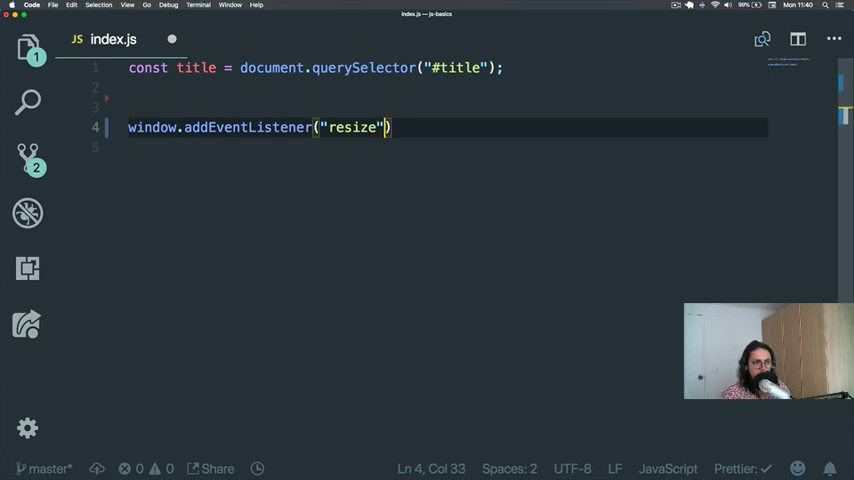
type(",")
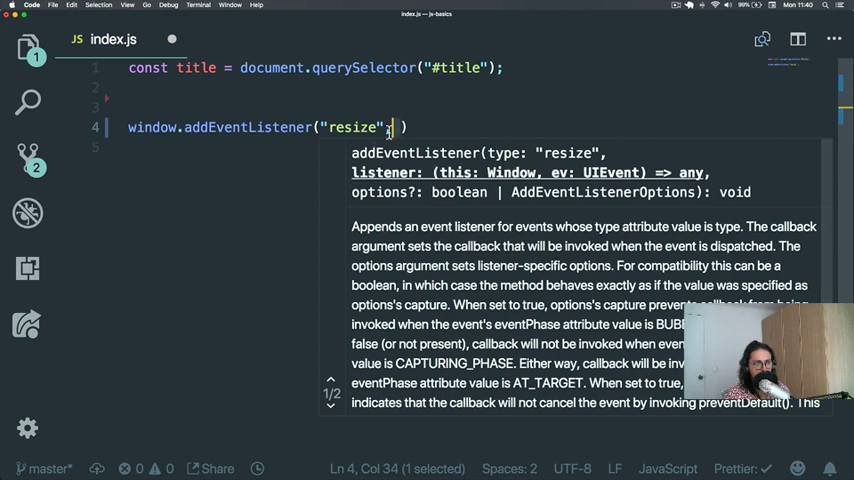
Write function handleResize() { console.log("I have been resized") } above the listener call
type(",")
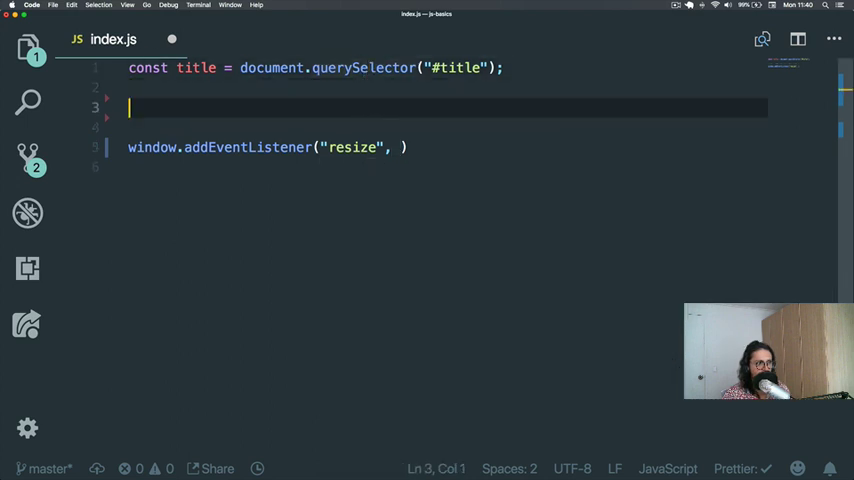
type("function")
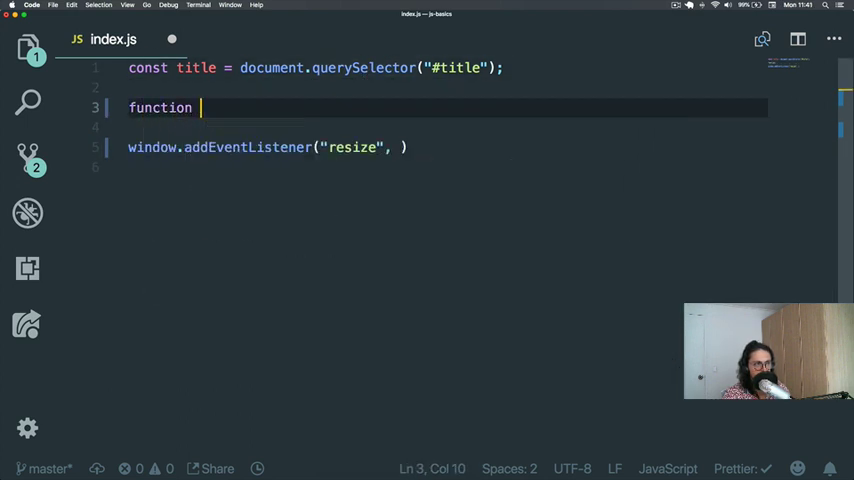
type("h")
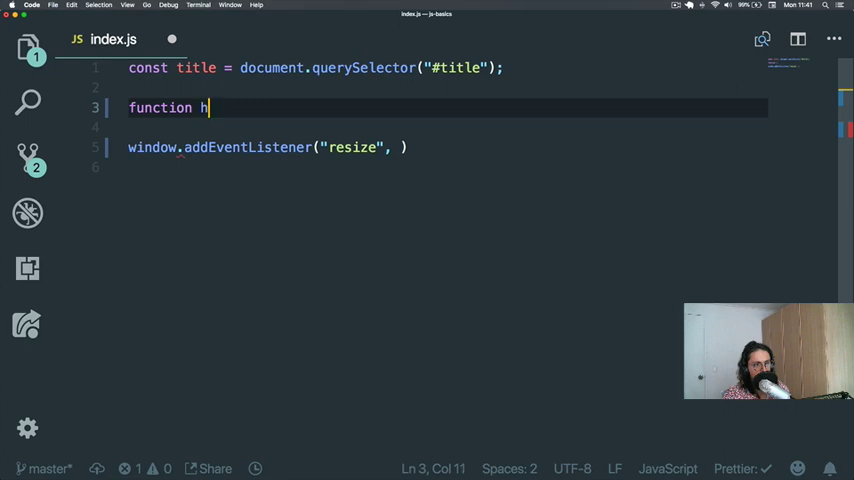
type("andleResize(){")
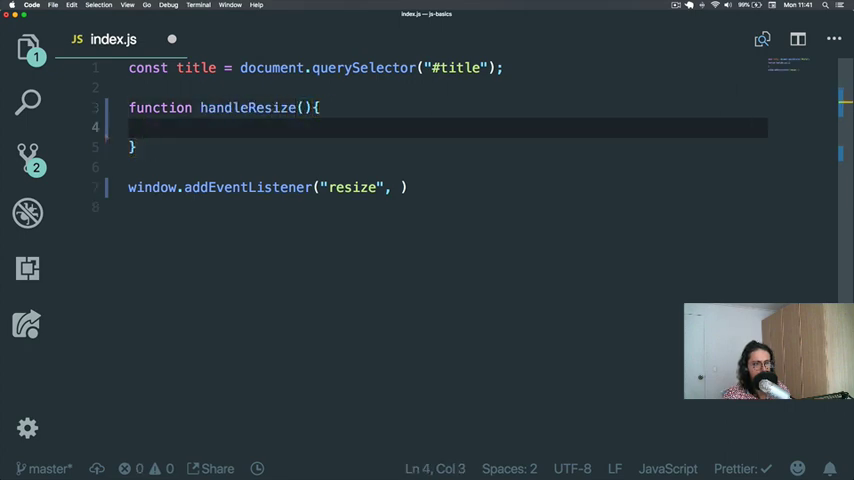
type("console.log(\"I have b\")")
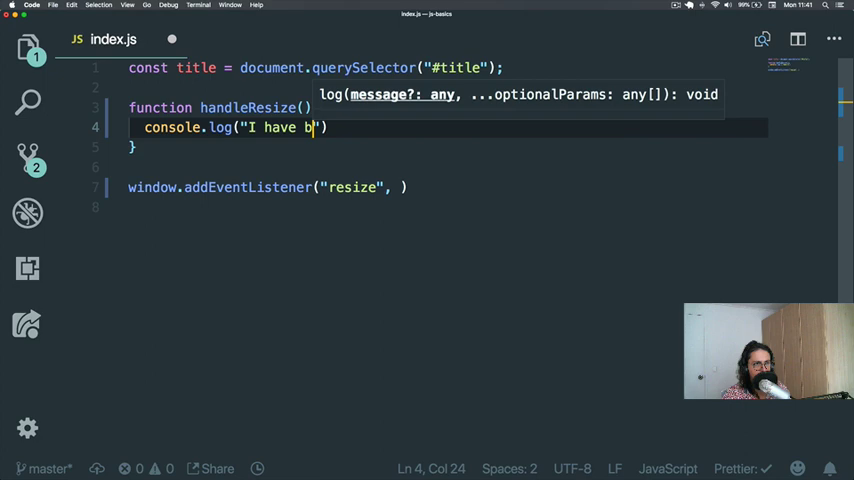
type("een resized")
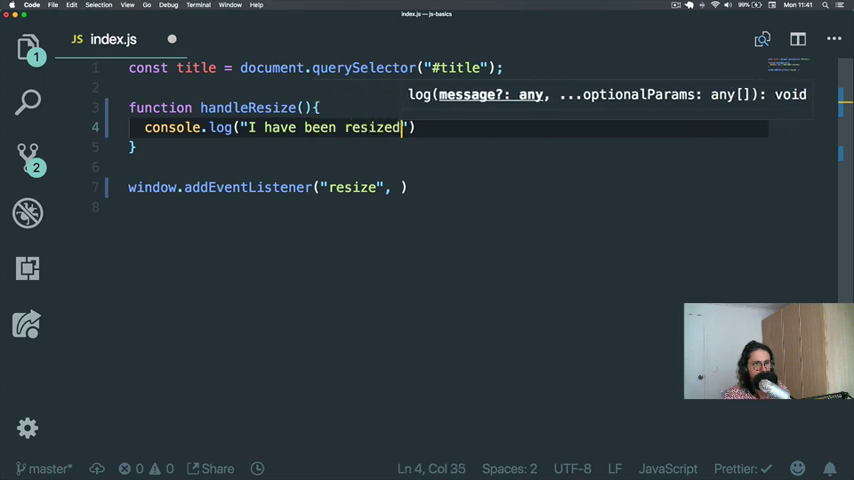
left_click(404, 188)
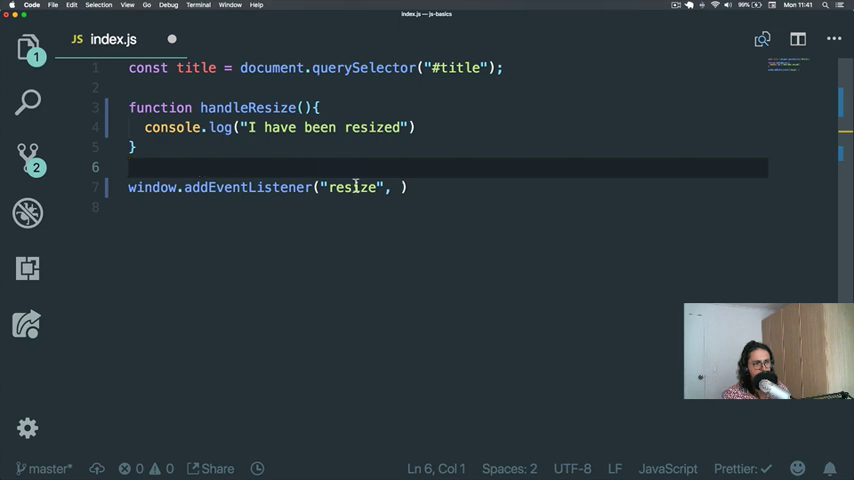
Pass handleResize as the listener's second argument, first with call parentheses
double_click(248, 108)
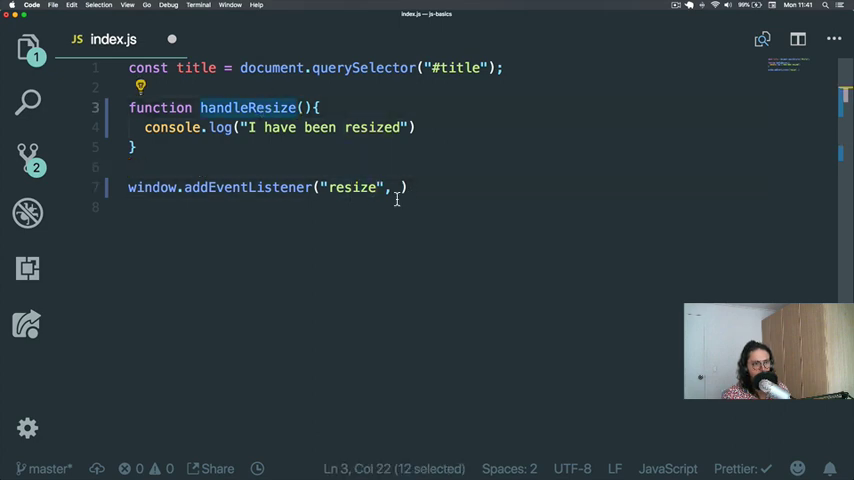
type("handleResize")
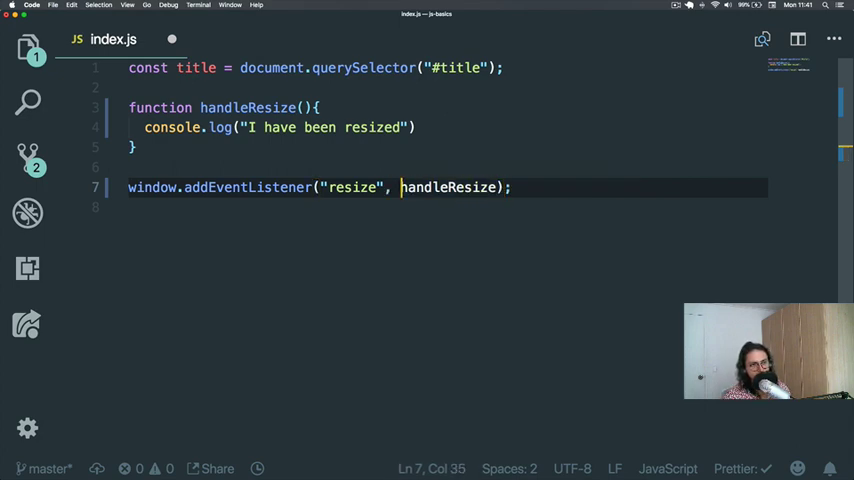
double_click(448, 188)
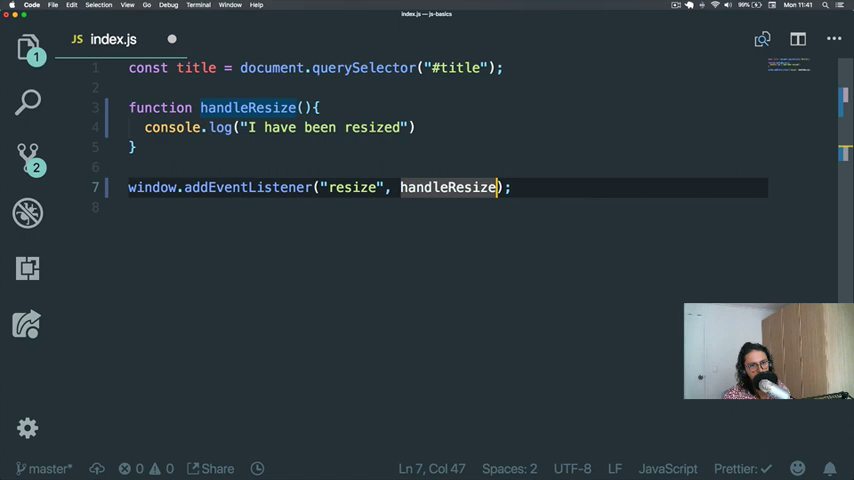
type("()")
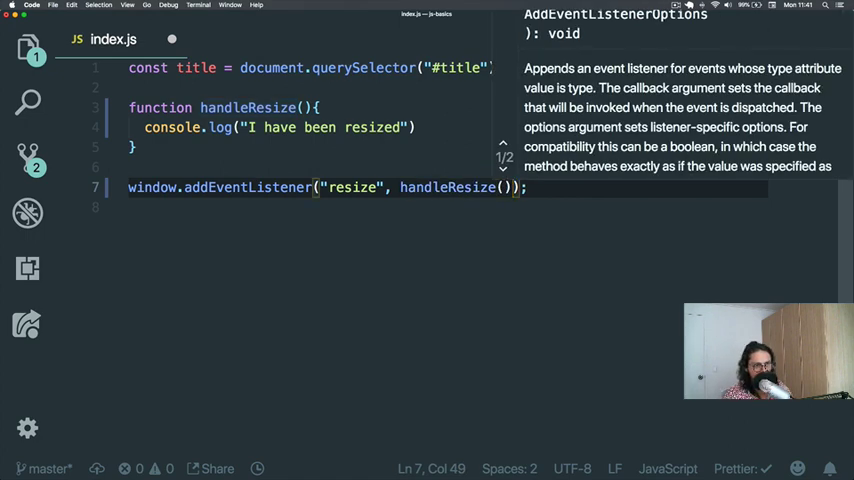
left_click(676, 6)
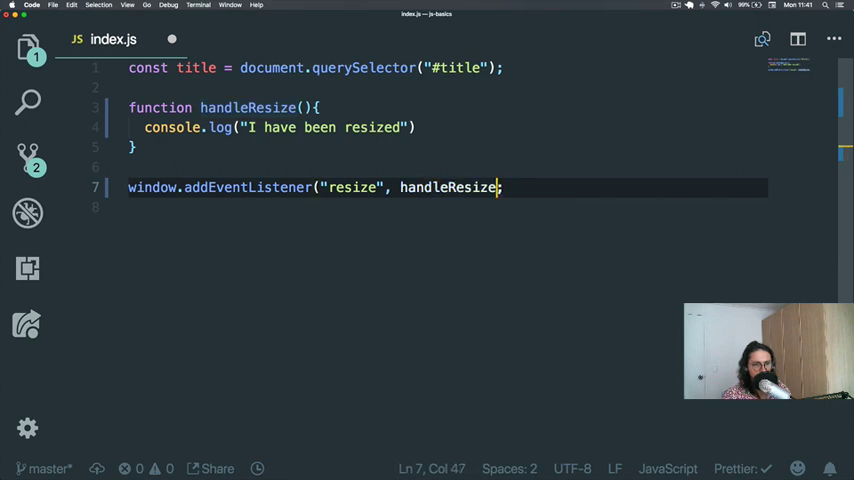
Rework the handleResize argument and its parentheses, then switch to Chrome to test
double_click(450, 188)
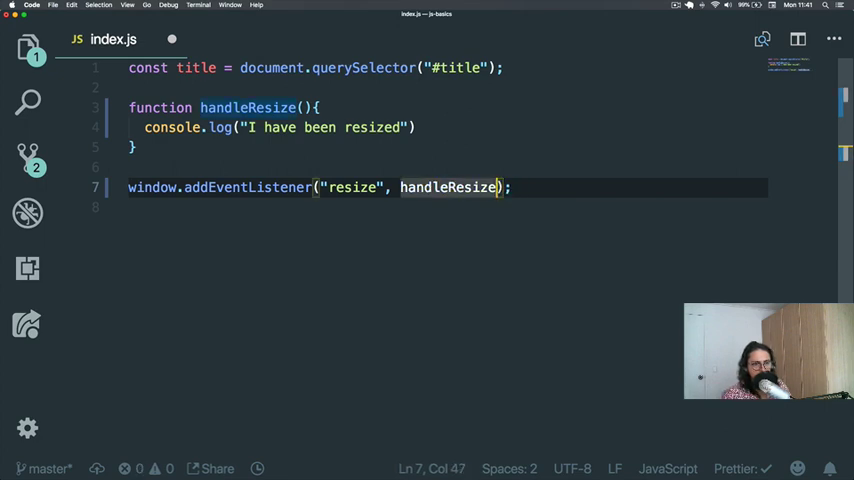
double_click(448, 188)
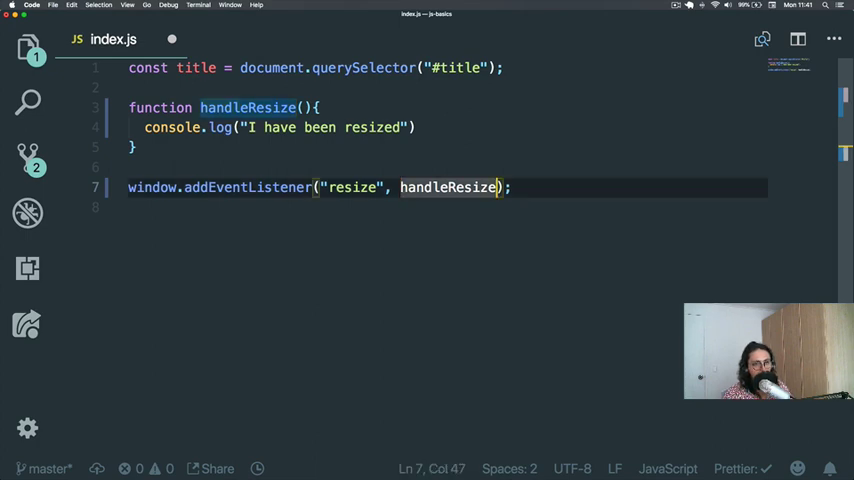
key("Enter")
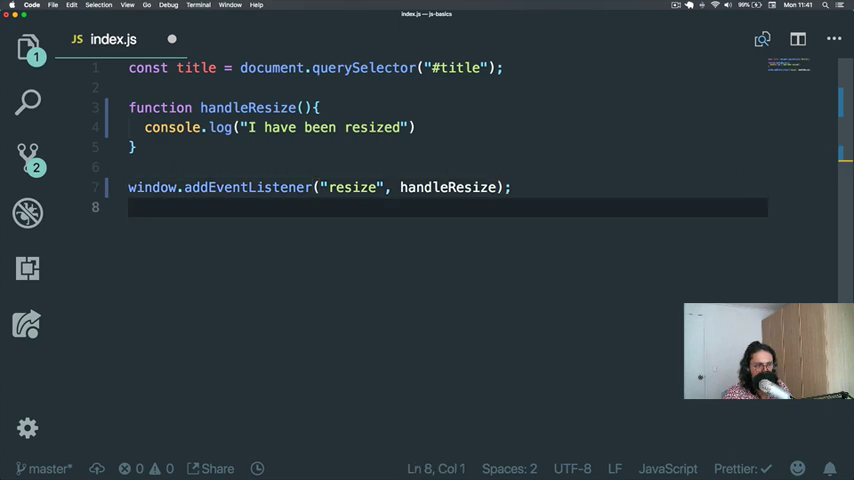
type("()")
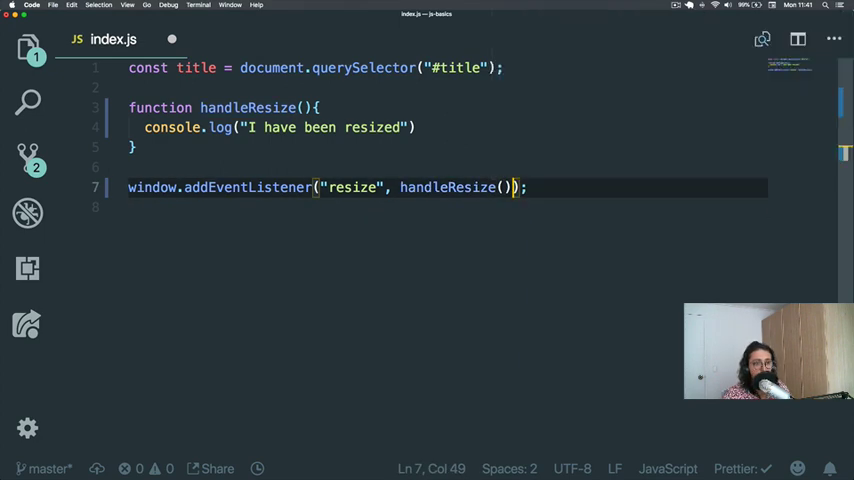
key("cmd+tab")
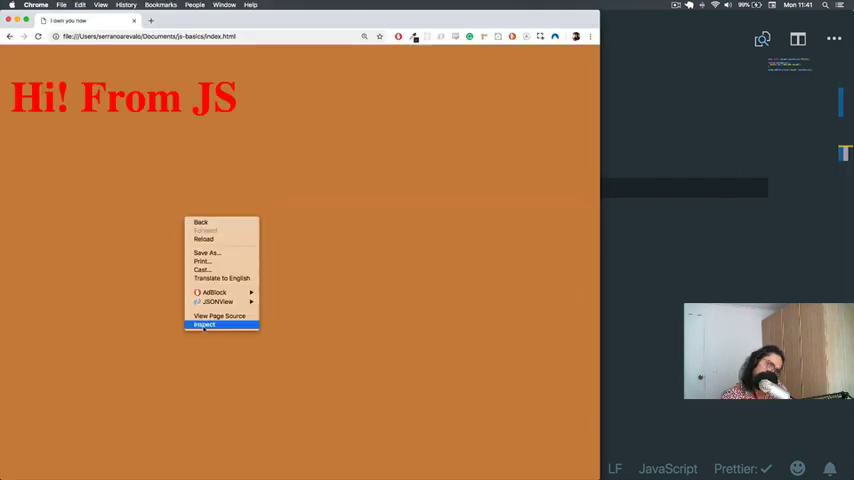
Drop the () so the listener receives handleResize itself, and test by resizing the Chrome window
left_click(204, 324)
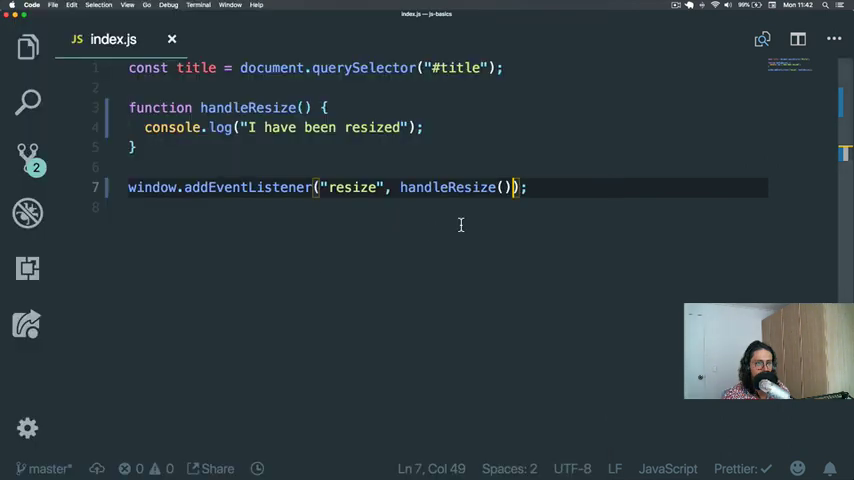
key("Backspace")
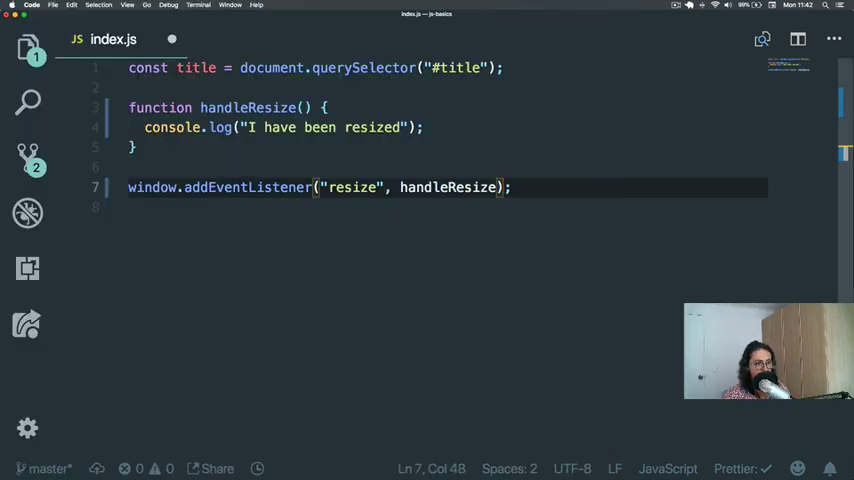
double_click(352, 188)
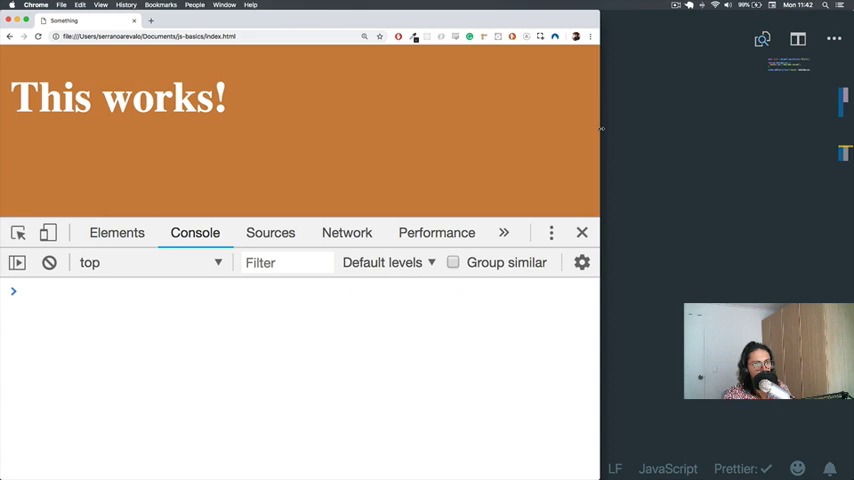
left_click_drag(600, 128, 578, 128)
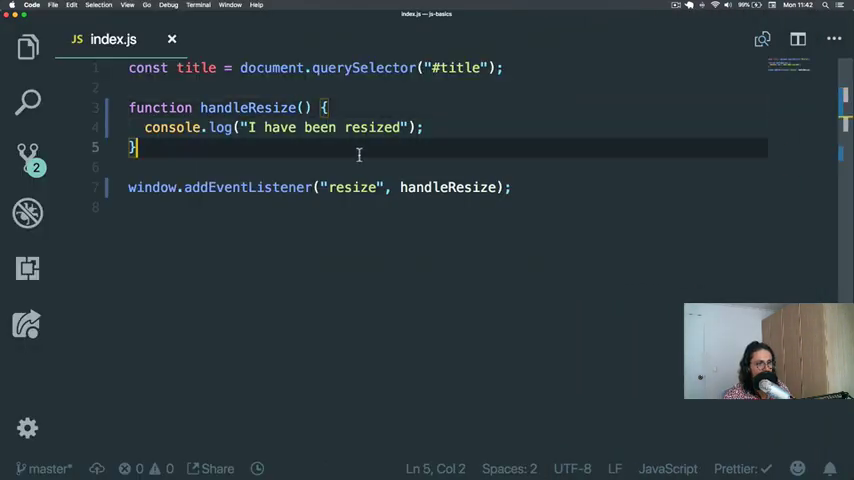
Give handleResize an event parameter and replace the resized message with console.log(event)
left_click(346, 188)
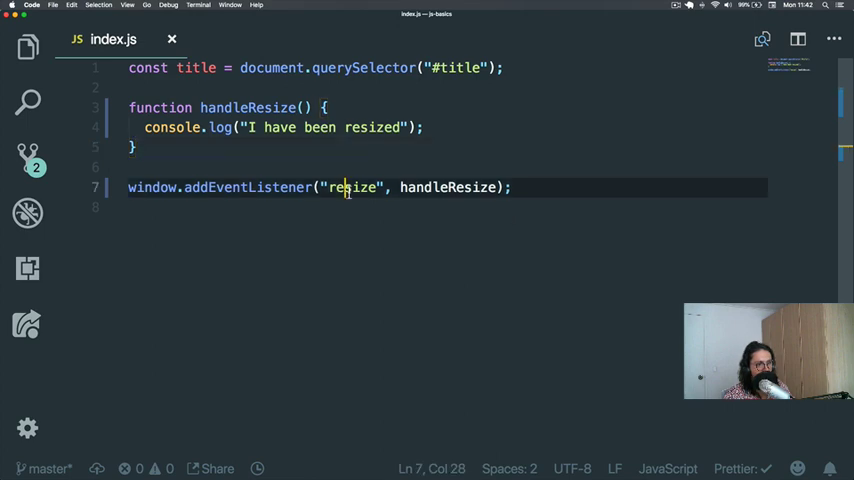
type("event")
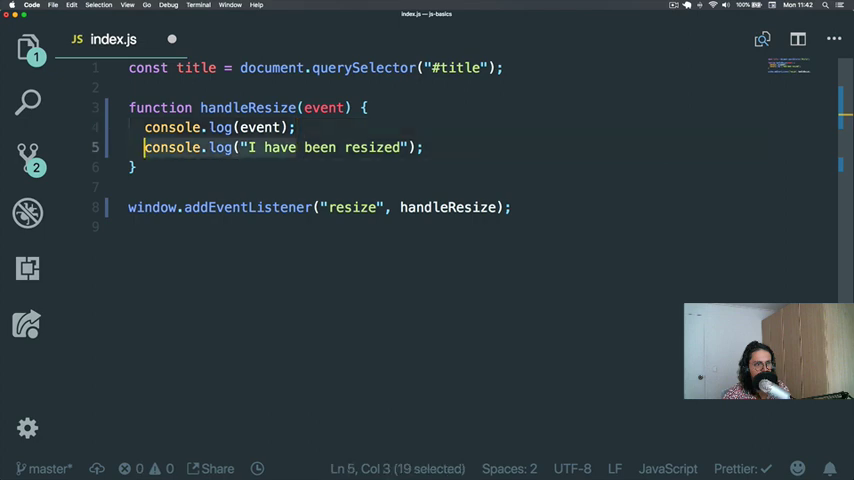
key("Delete")
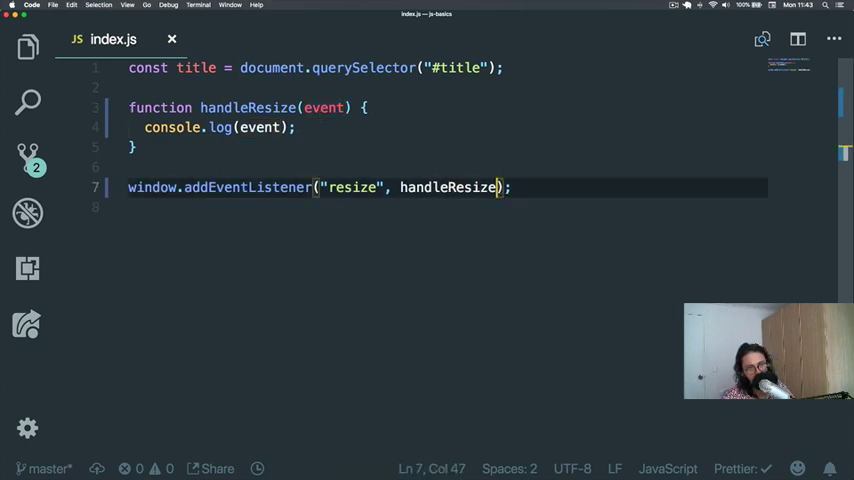
type("(")
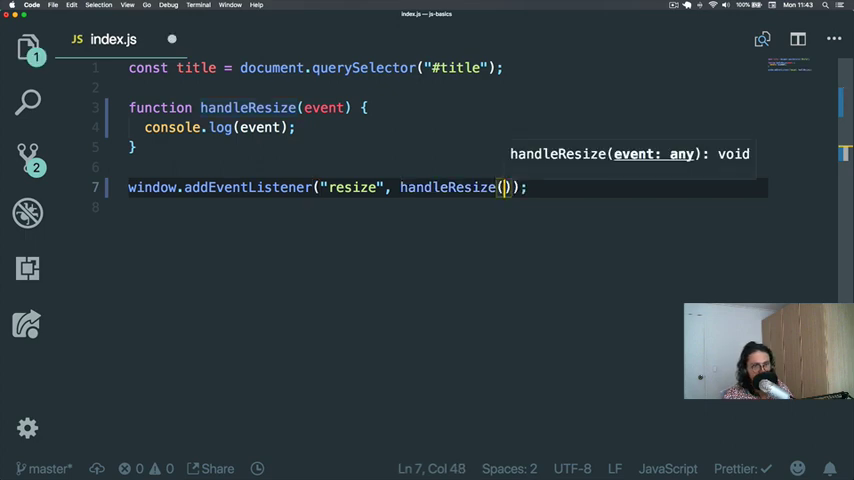
type("event")
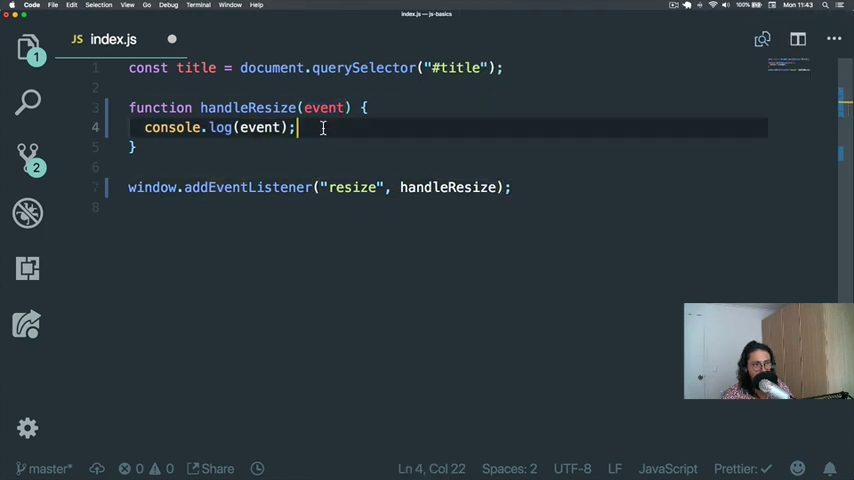
Resize the window, expand the logged resize Event in the console and scroll its properties
double_click(260, 128)
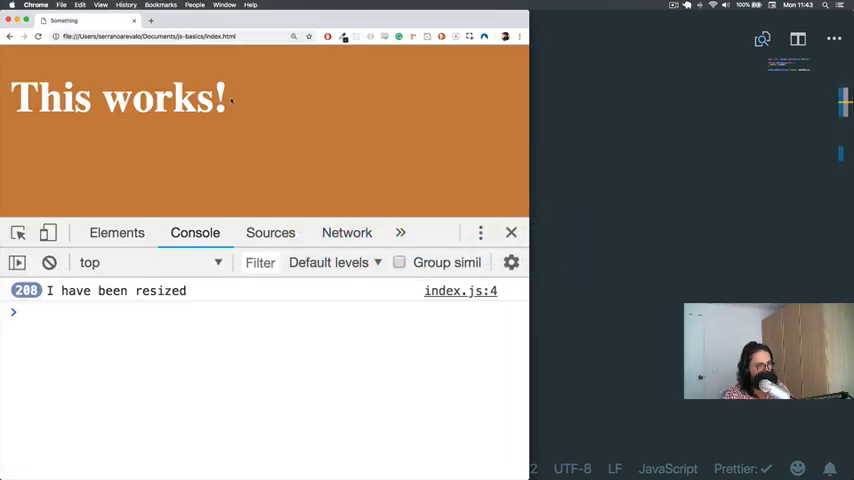
left_click(48, 262)
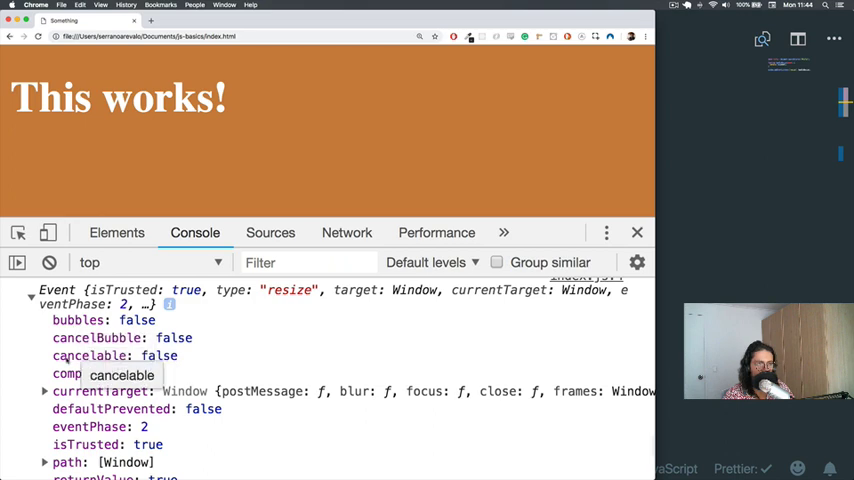
scroll("down", 3)
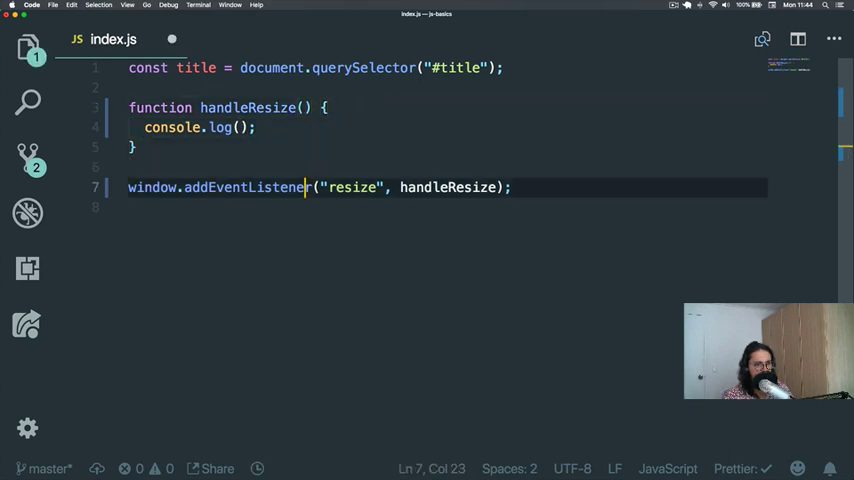
Attach a "click" listener on title calling handleClick instead of the window resize one
double_click(152, 188)
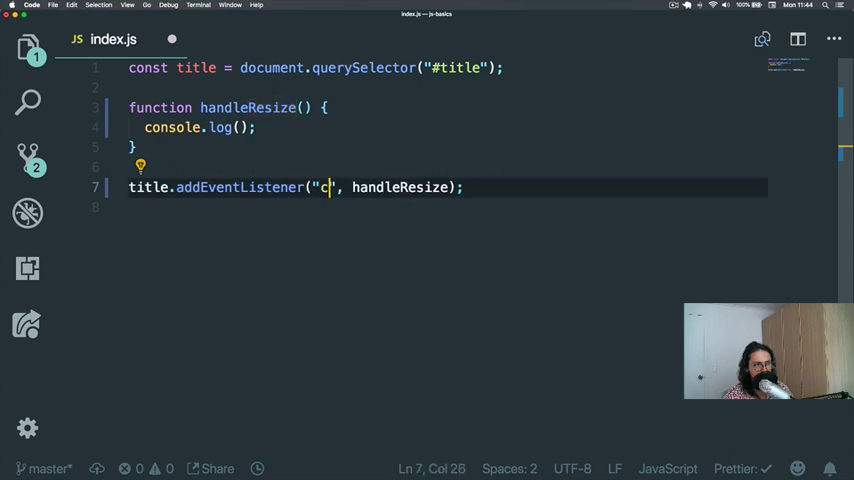
type("lick")
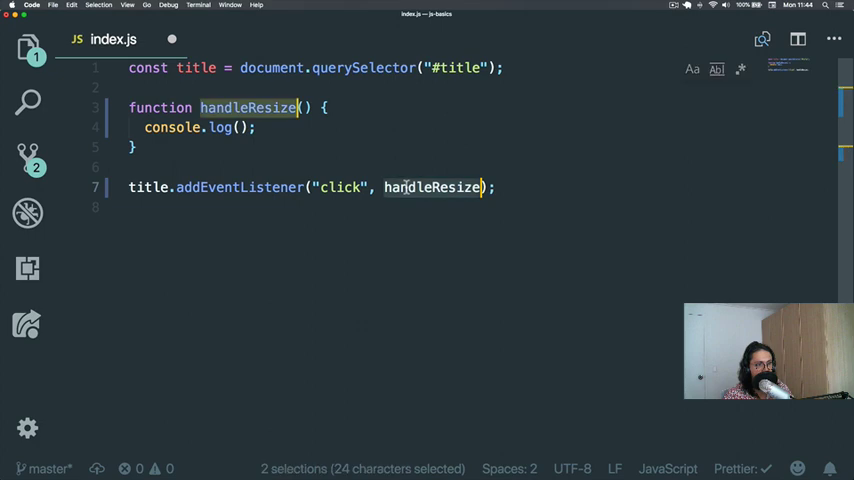
type("h")
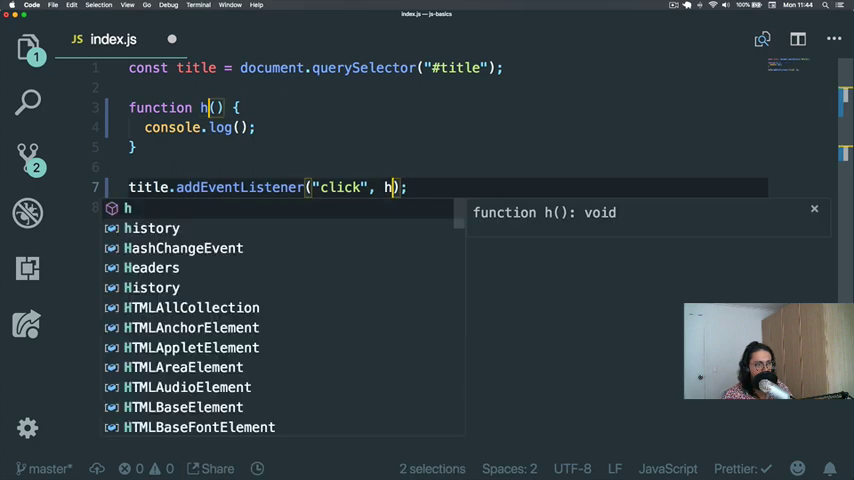
type("andleT")
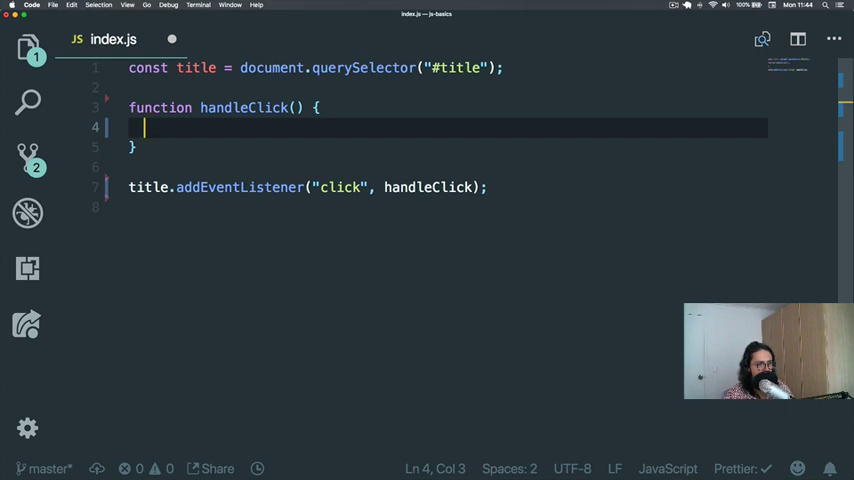
Have handleClick set title.style.color = "red" and save
type("title.")
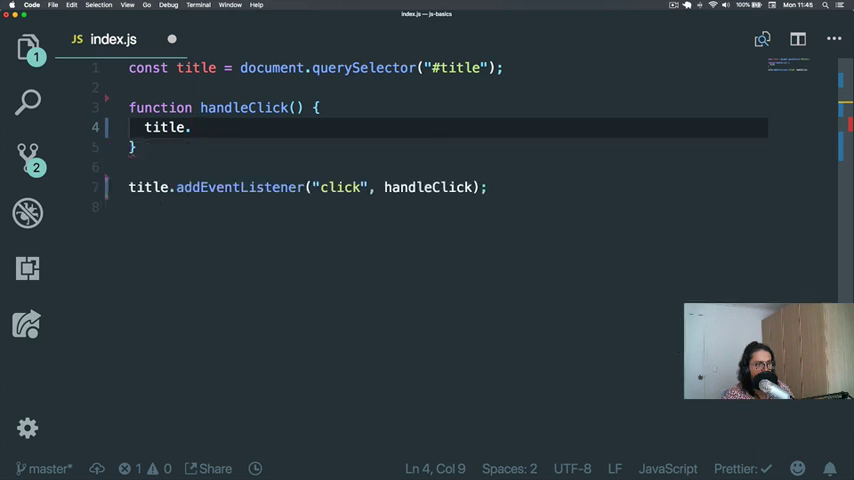
type("style")
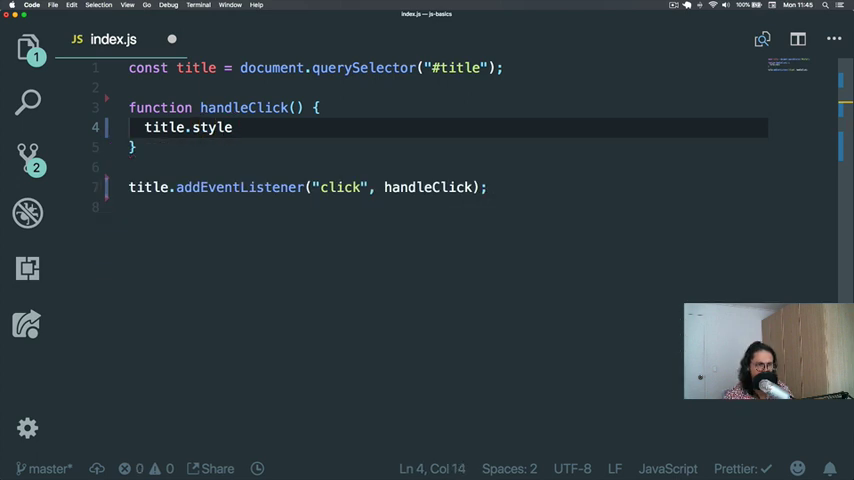
type(".color")
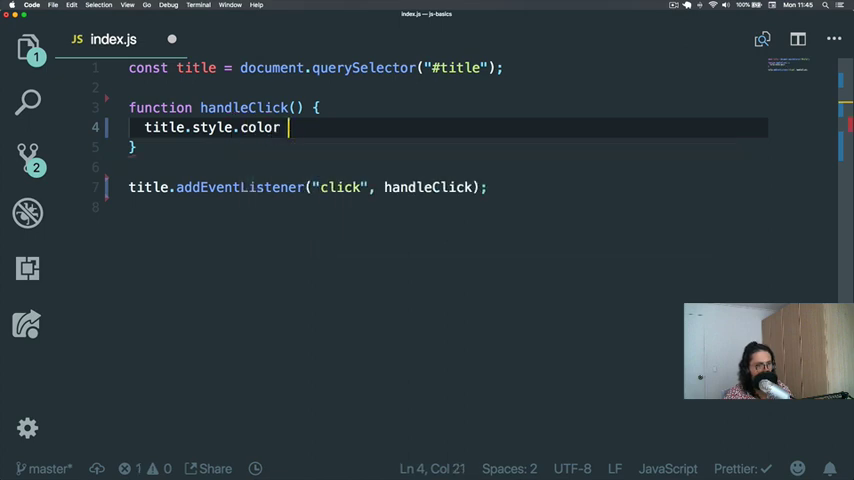
type("= 're")
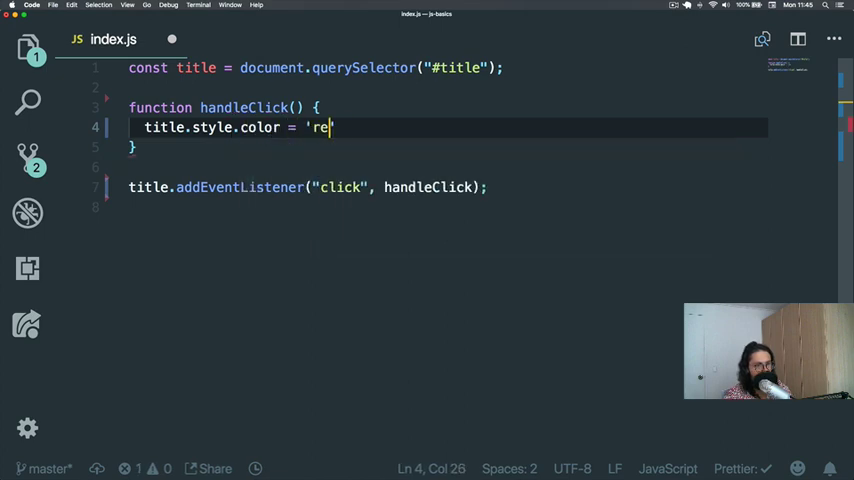
key("cmd+s")
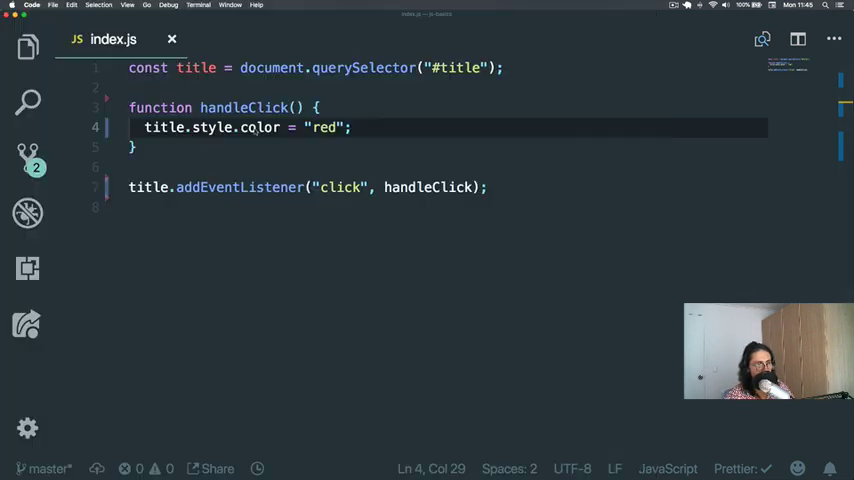
Change the colour to "blue", click the title in Chrome and inspect its inline color: blue style
double_click(240, 188)
type("b")
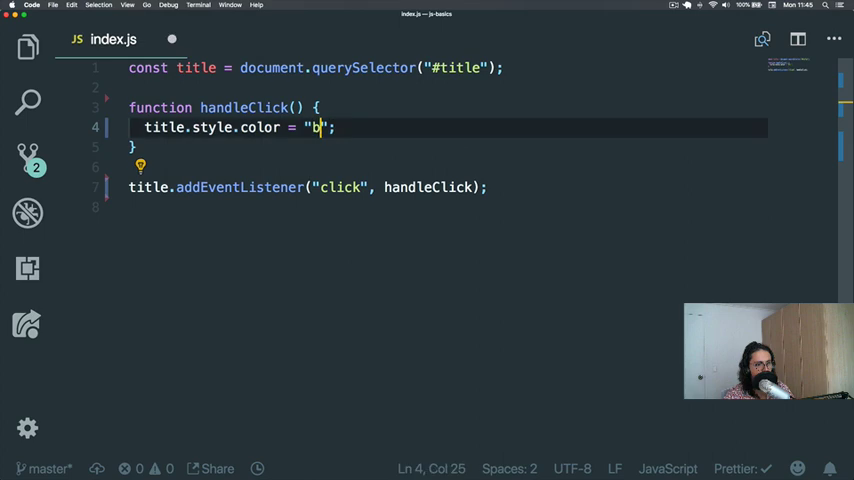
type("li")
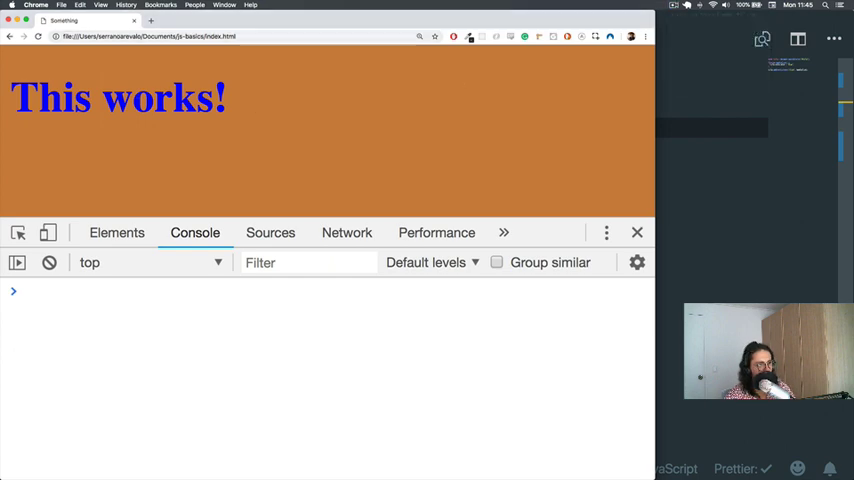
double_click(118, 96)
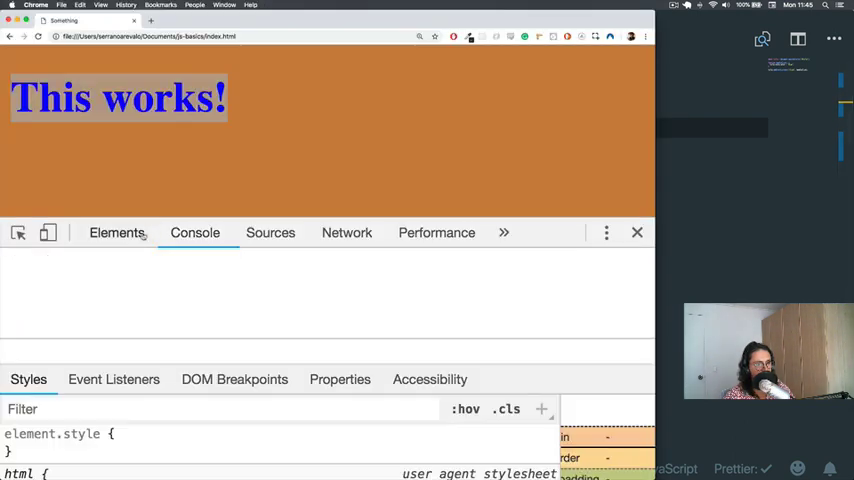
left_click(118, 232)
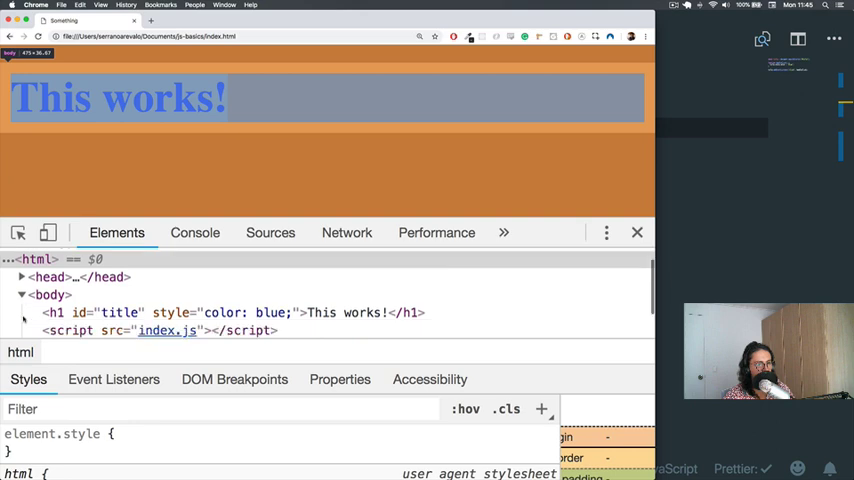